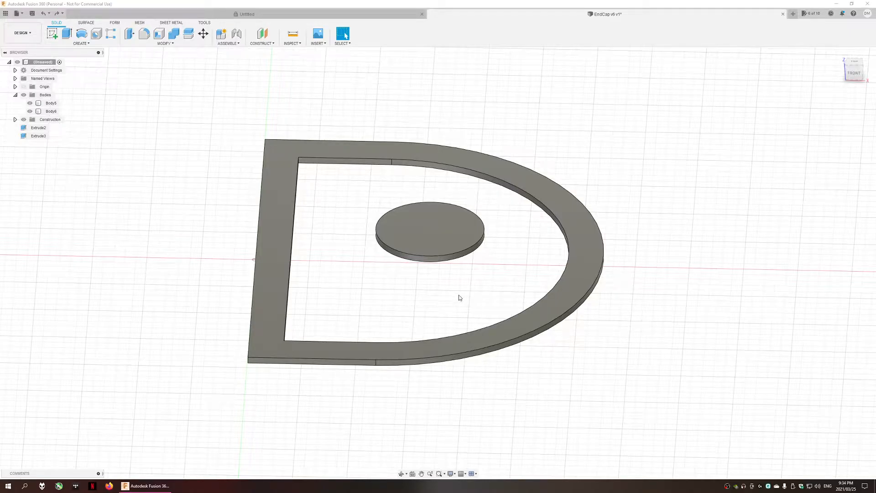
pyautogui.moveTo(51, 34)
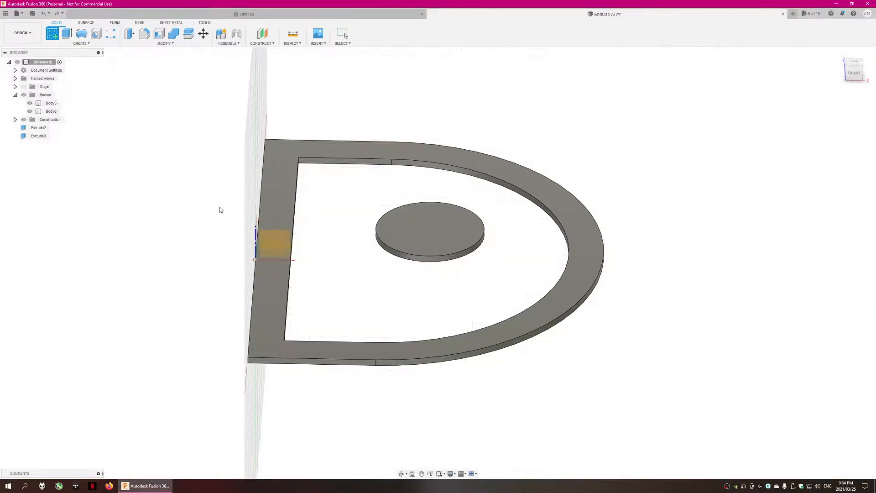
# Step: Sketch the frame's inner D outline on its plane and verify it with the bodies hidden
pyautogui.click(51, 103)
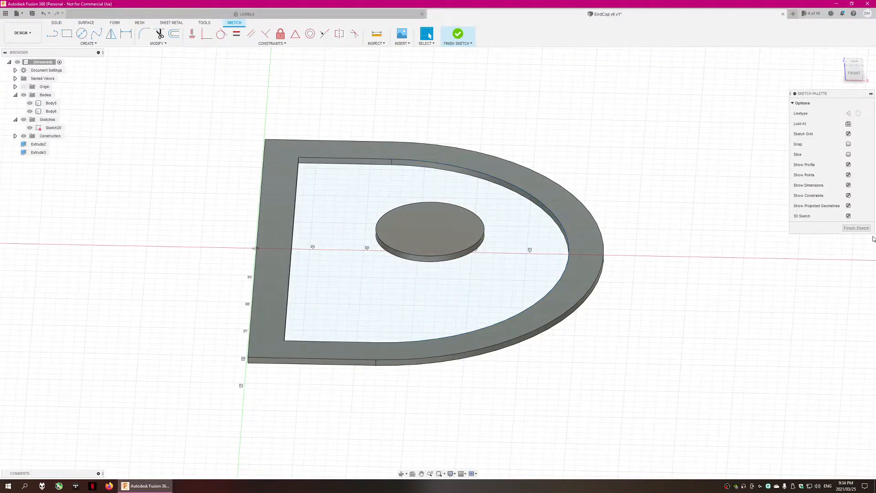
pyautogui.click(457, 34)
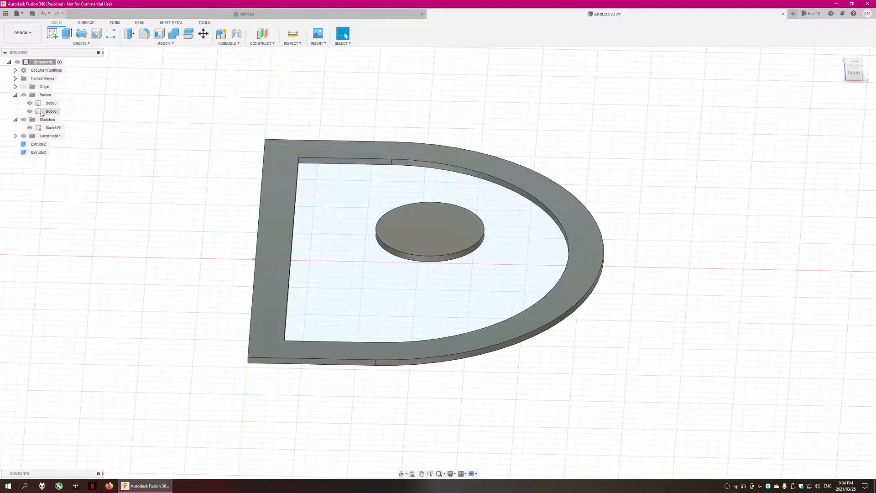
pyautogui.click(30, 103)
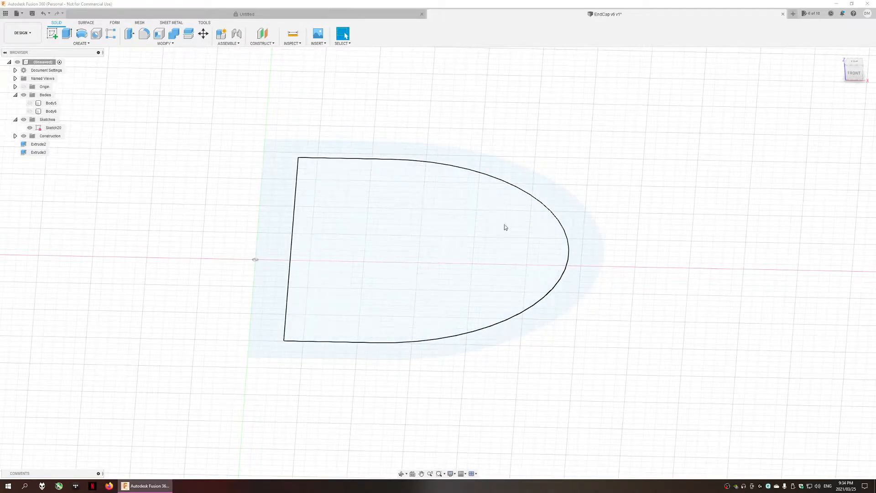
pyautogui.click(51, 112)
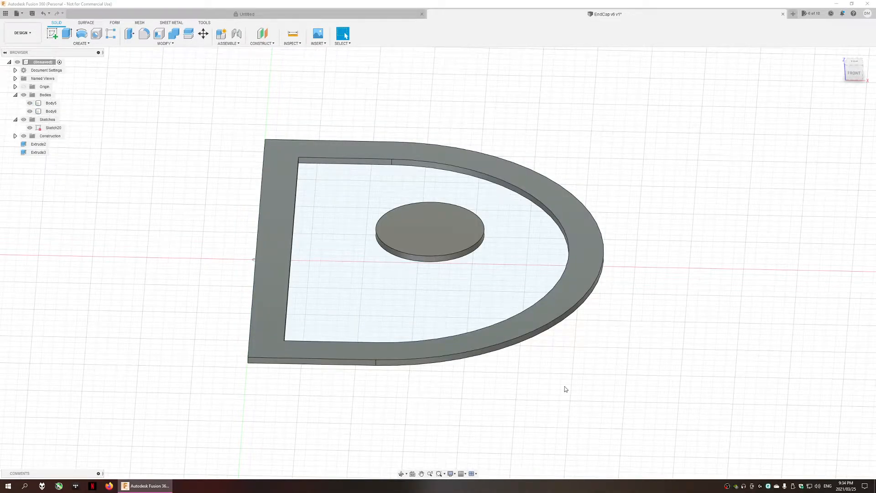
# Step: Search the design shortcuts for 'loft' to list the Loft commands
pyautogui.click(563, 384)
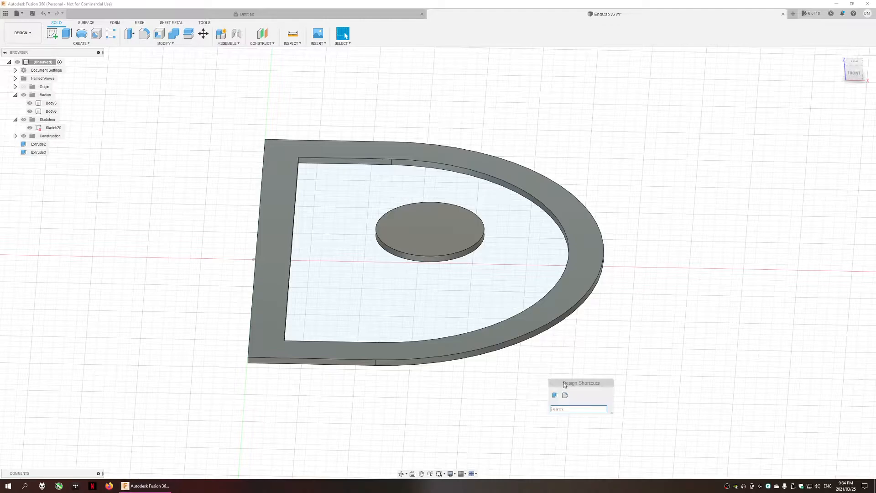
pyautogui.write('loft')
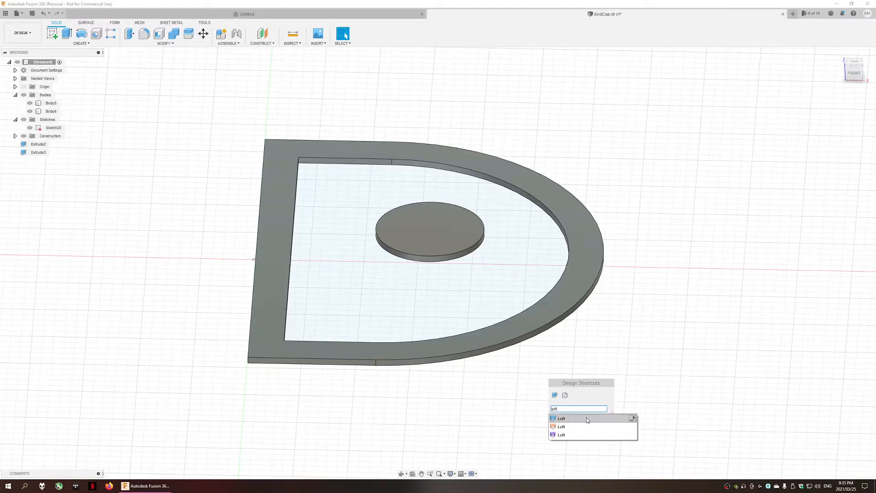
pyautogui.moveTo(573, 434)
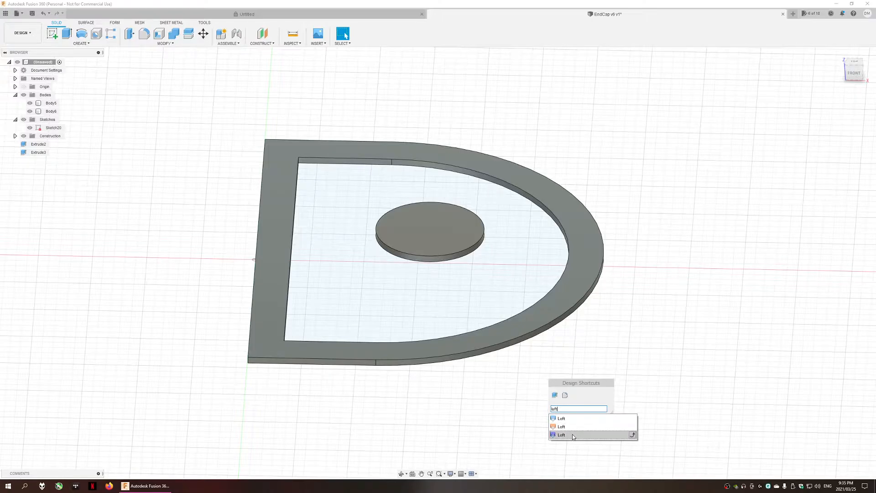
pyautogui.moveTo(561, 419)
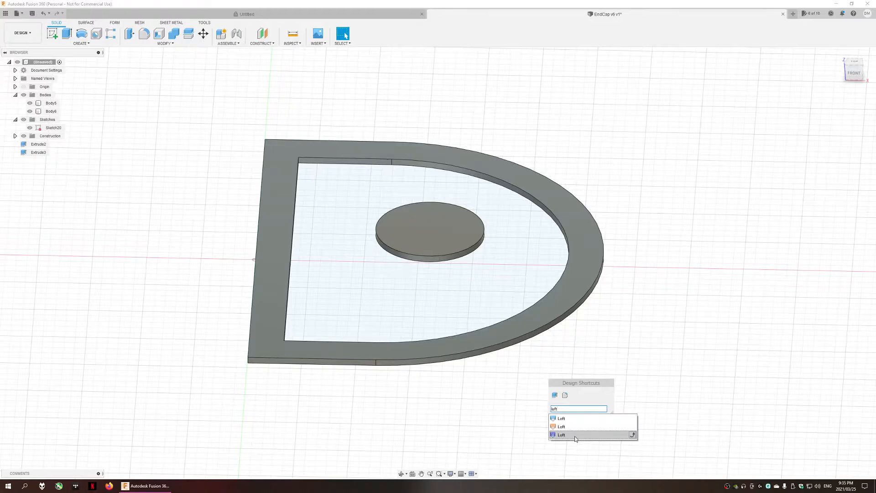
# Step: Start a Form Loft from the disc's top face to the inner D profile and inspect the preview
pyautogui.click(561, 434)
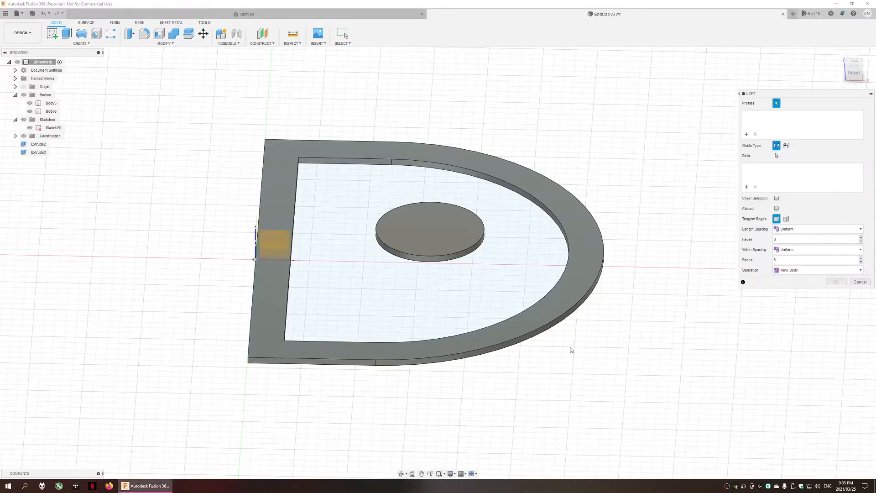
pyautogui.click(816, 239)
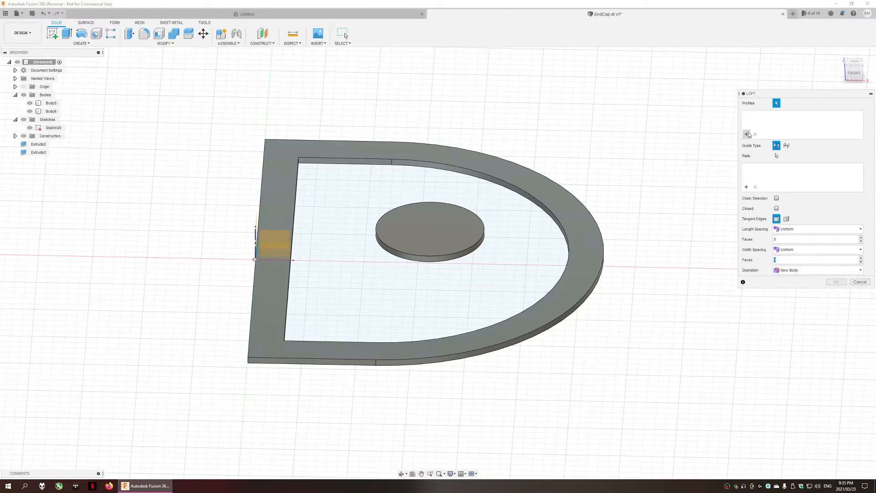
pyautogui.click(430, 228)
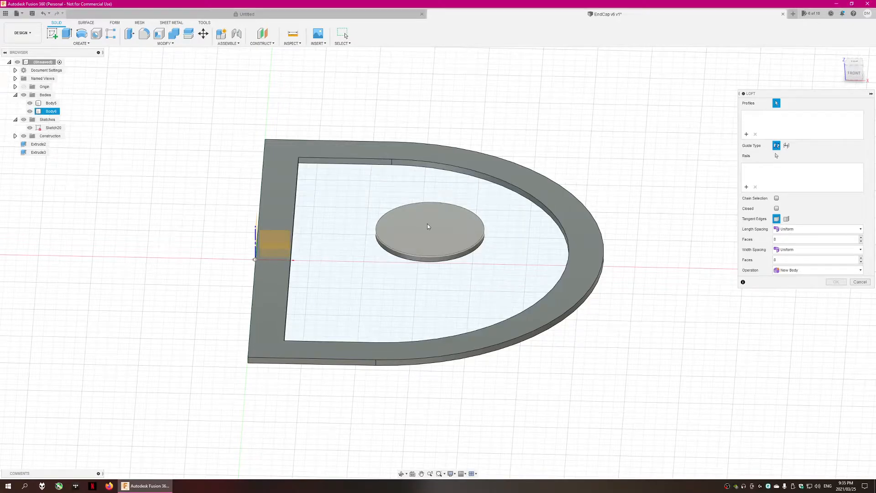
pyautogui.click(430, 228)
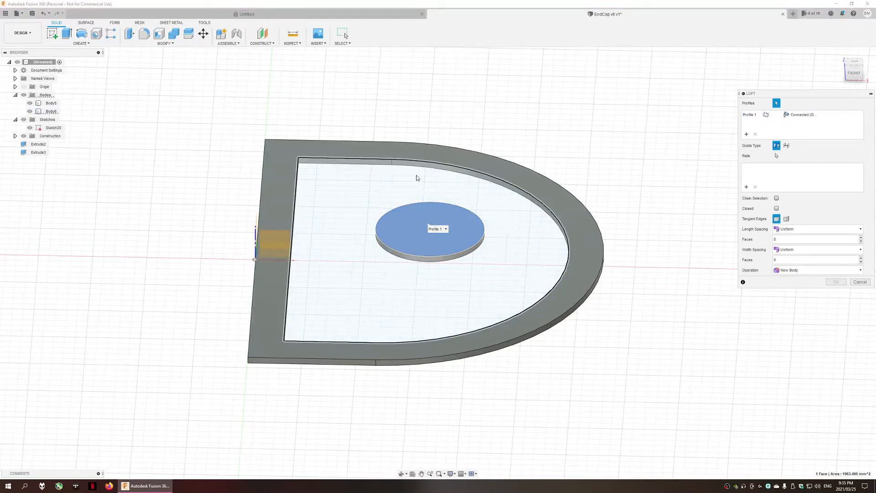
pyautogui.moveTo(320, 261)
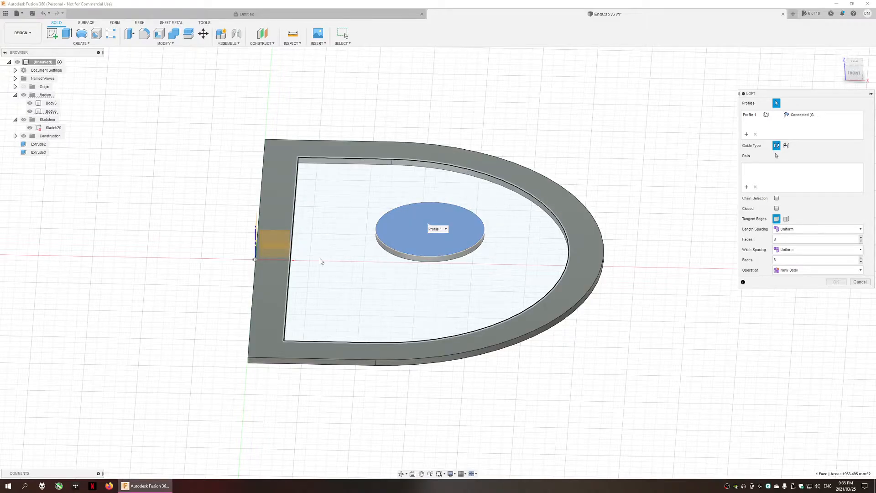
pyautogui.moveTo(525, 225)
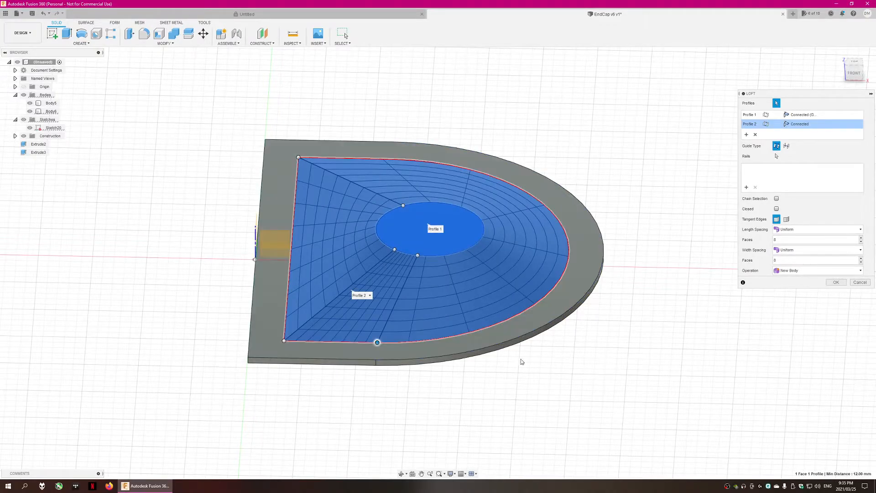
pyautogui.moveTo(519, 361); pyautogui.dragTo(607, 330)
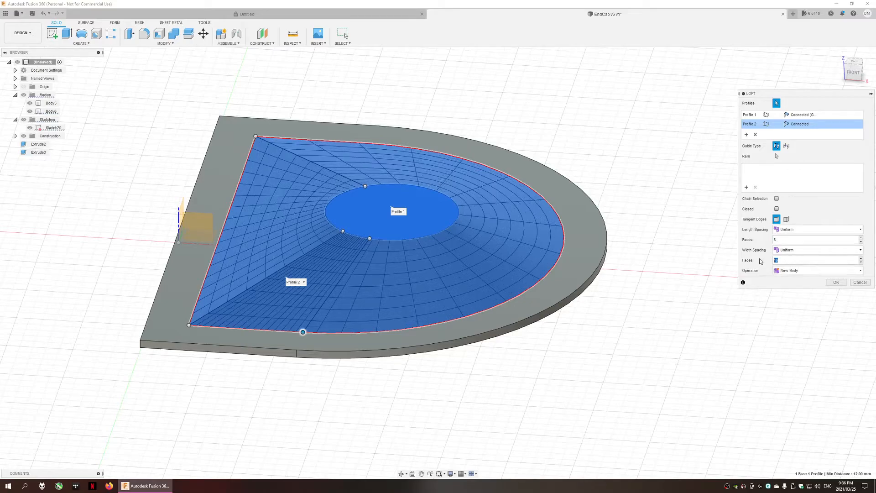
# Step: Confirm the loft, creating surface bodies from the disc to the frame's inner edge
pyautogui.click(836, 282)
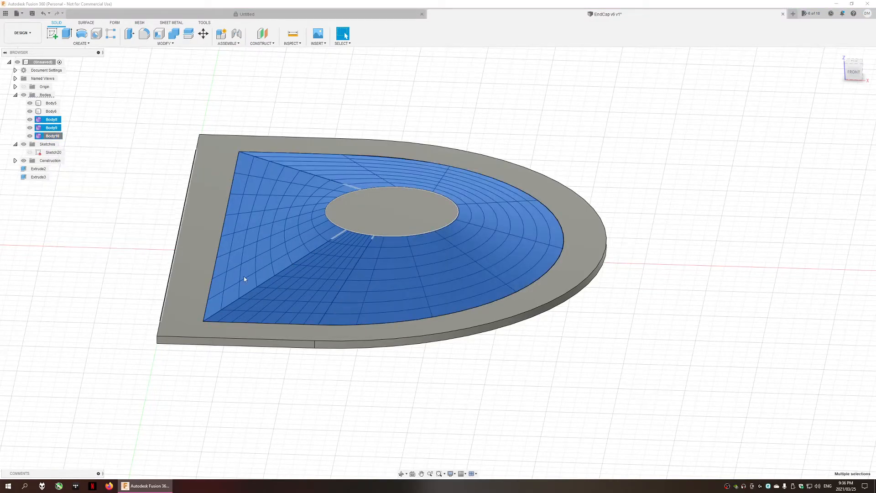
# Step: Move the copied loft bodies 3 mm downward in Z and confirm
pyautogui.click(564, 366)
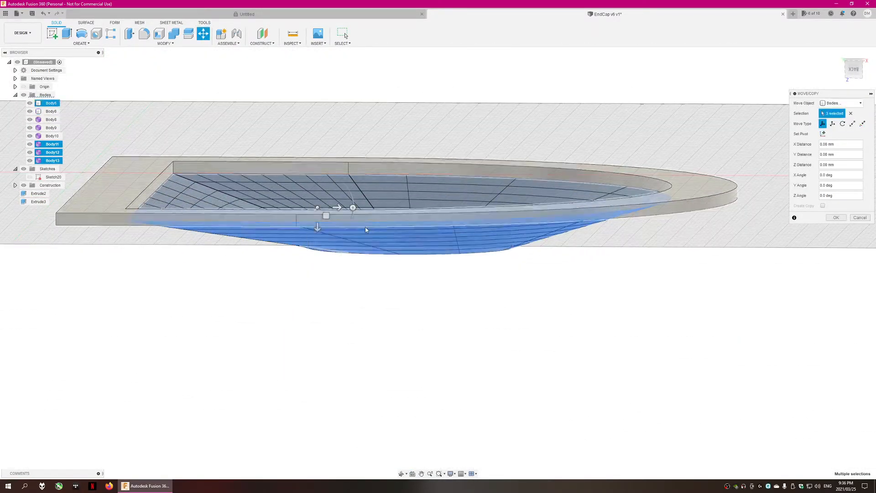
pyautogui.moveTo(318, 207); pyautogui.dragTo(317, 222)
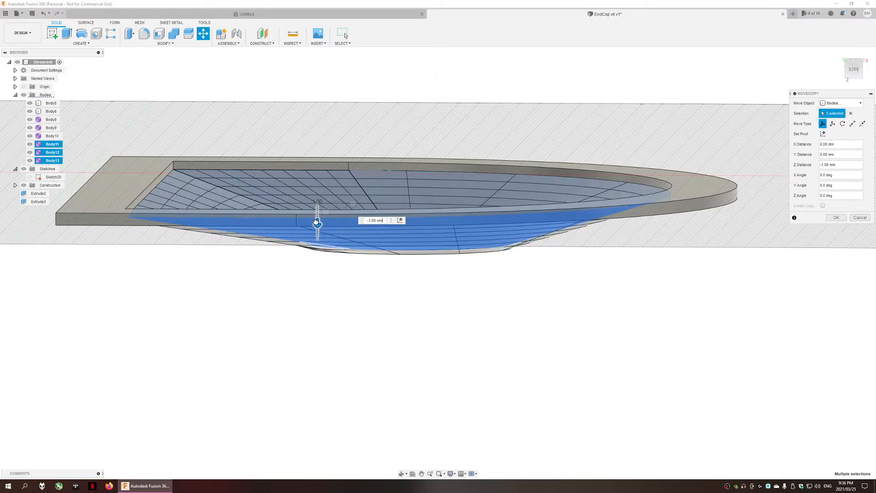
pyautogui.moveTo(317, 223); pyautogui.dragTo(316, 217)
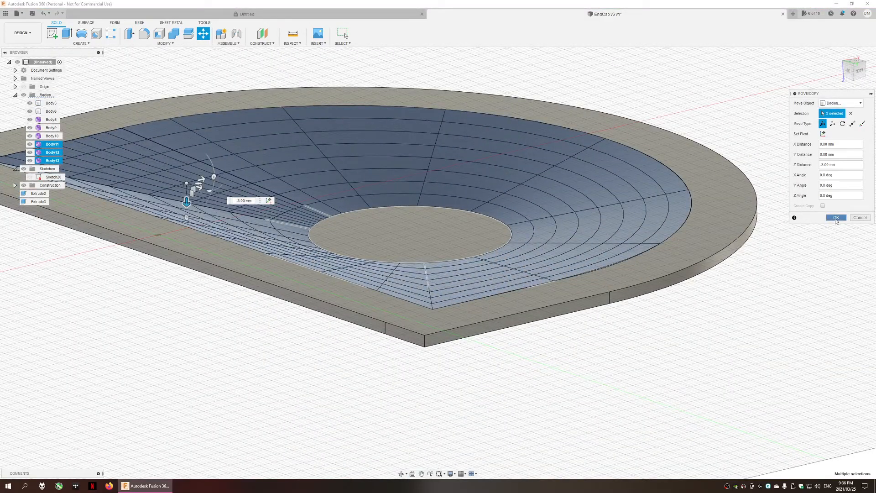
pyautogui.click(835, 217)
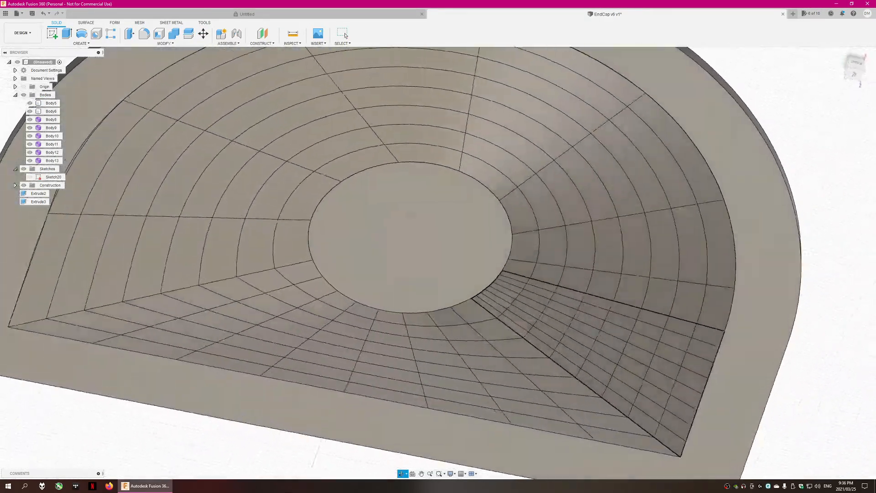